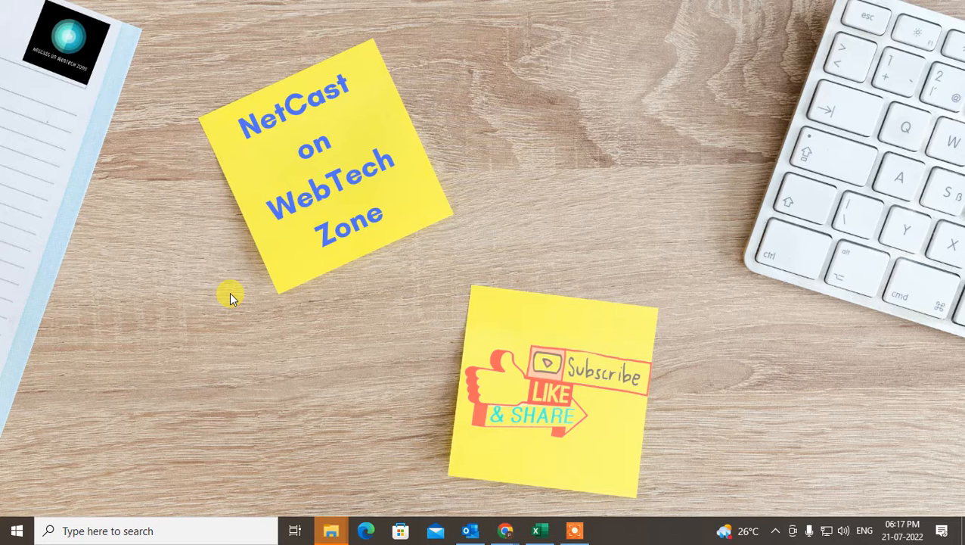
pyautogui.moveTo(466, 222)
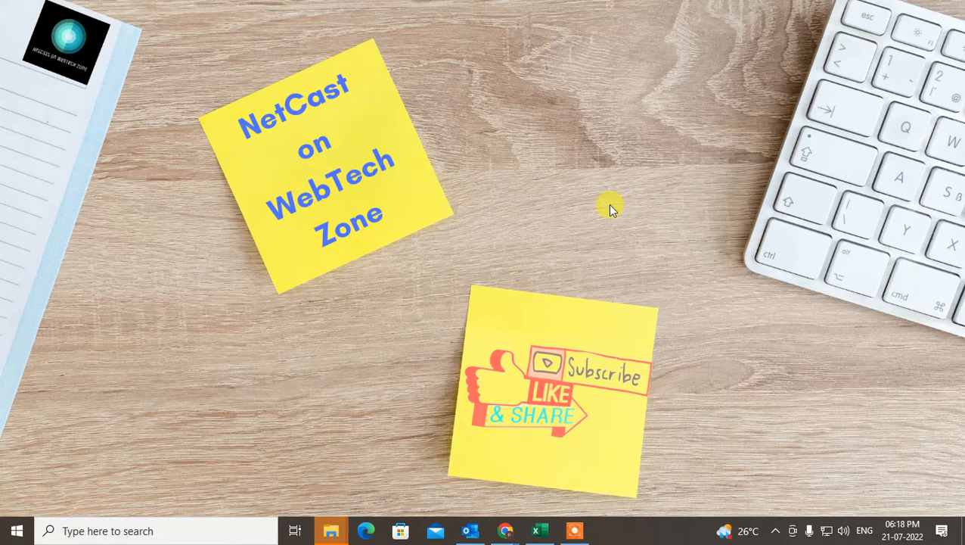
pyautogui.moveTo(550, 225)
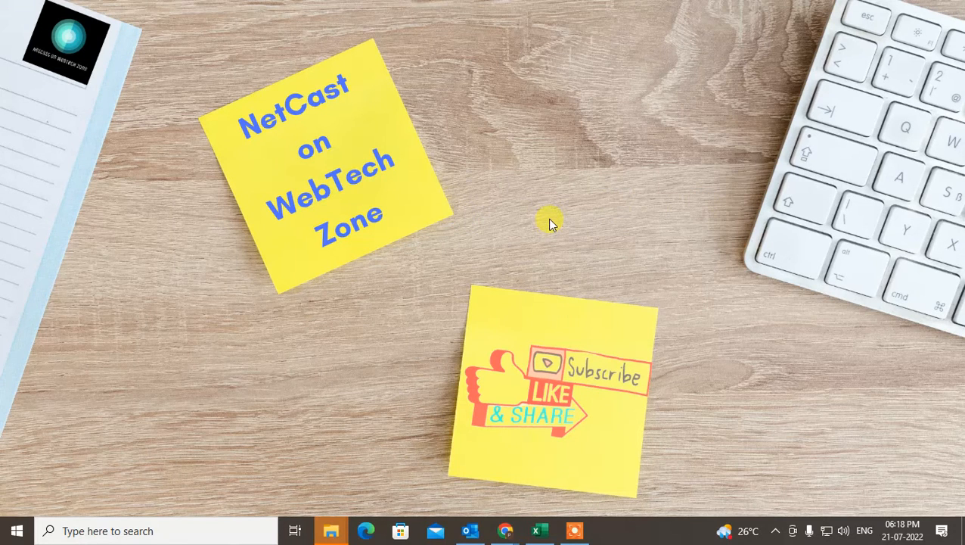
pyautogui.moveTo(539, 229)
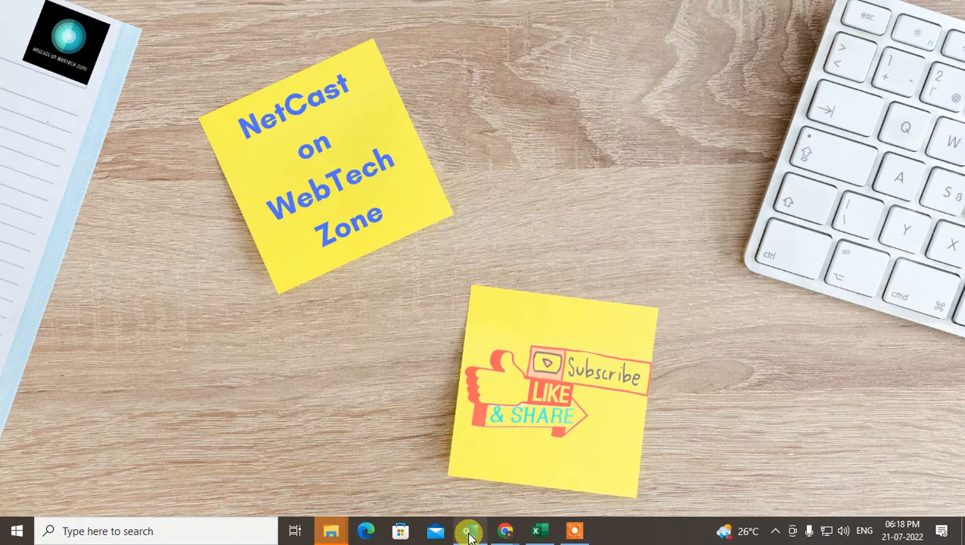
pyautogui.click(469, 530)
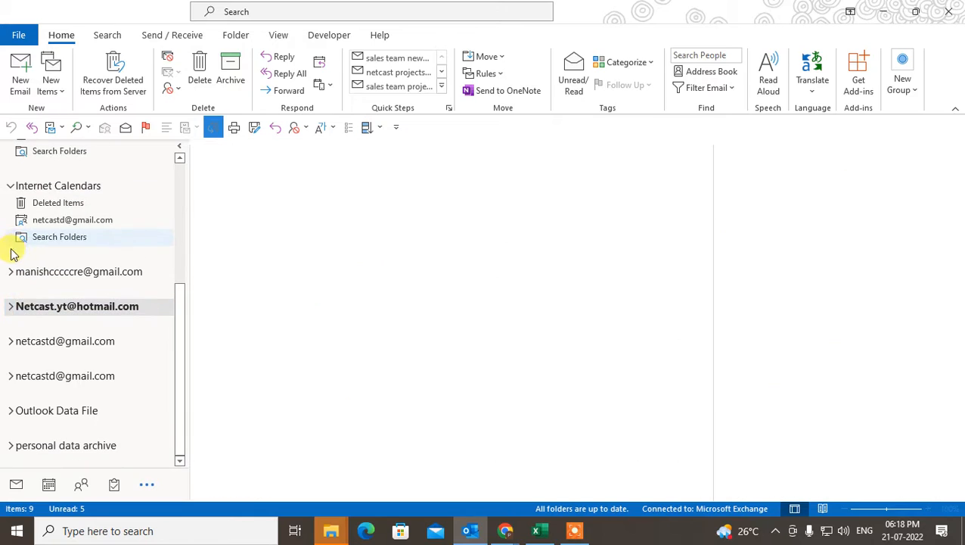
pyautogui.click(65, 341)
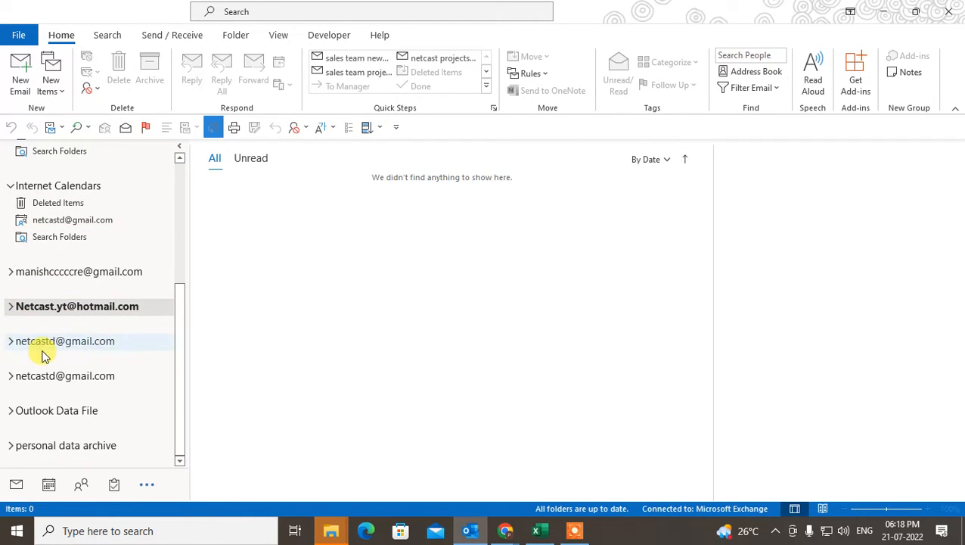
pyautogui.click(10, 340)
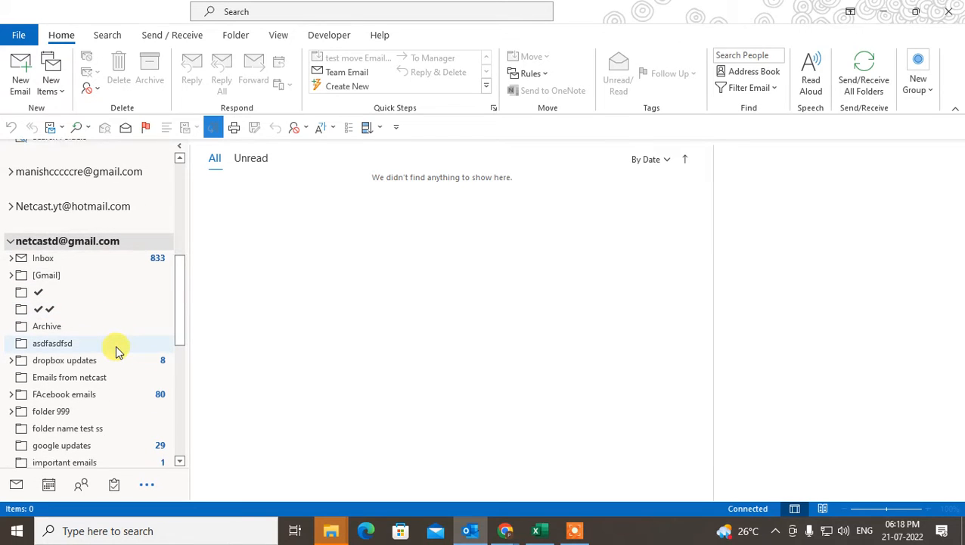
pyautogui.scroll(-3)
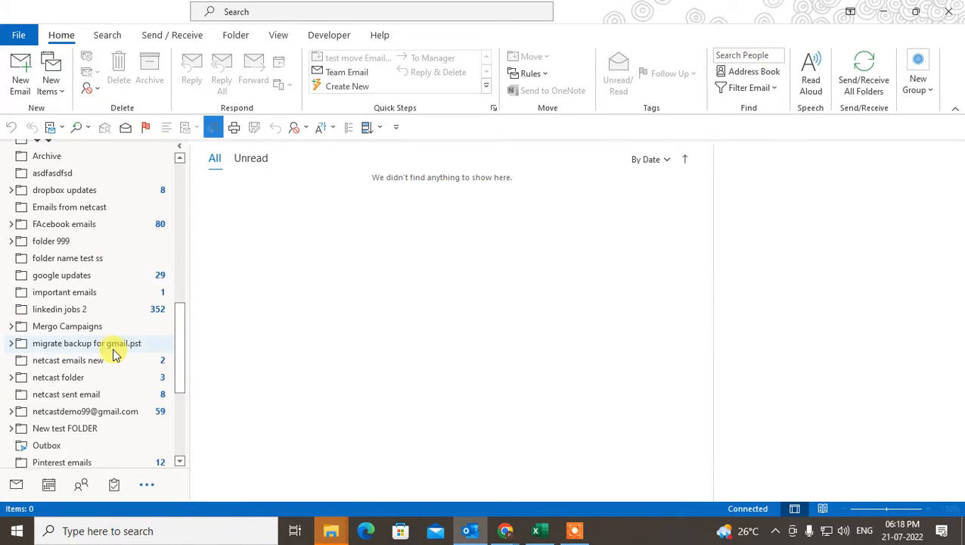
pyautogui.scroll(3)
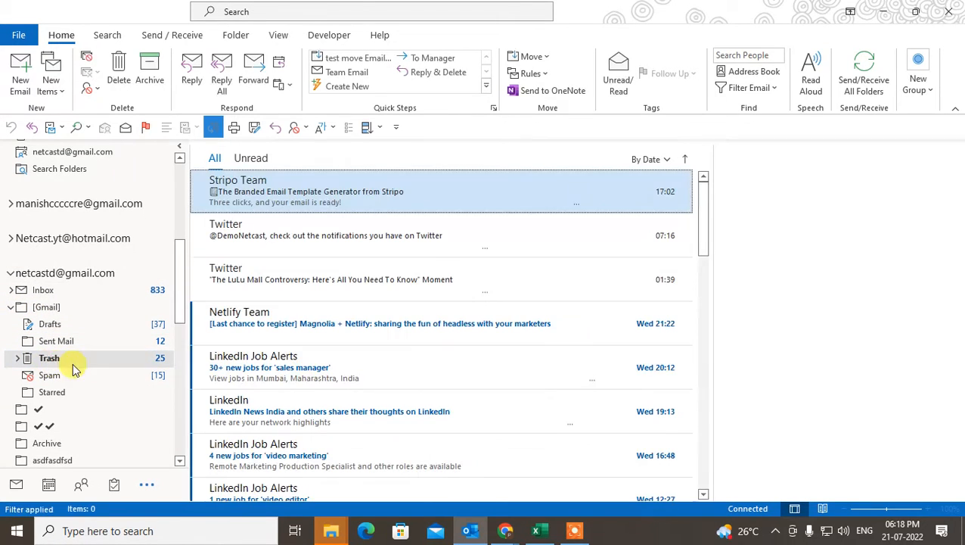
# View the Gmail Trash folder, then briefly expand and collapse the Hotmail account
pyautogui.click(442, 191)
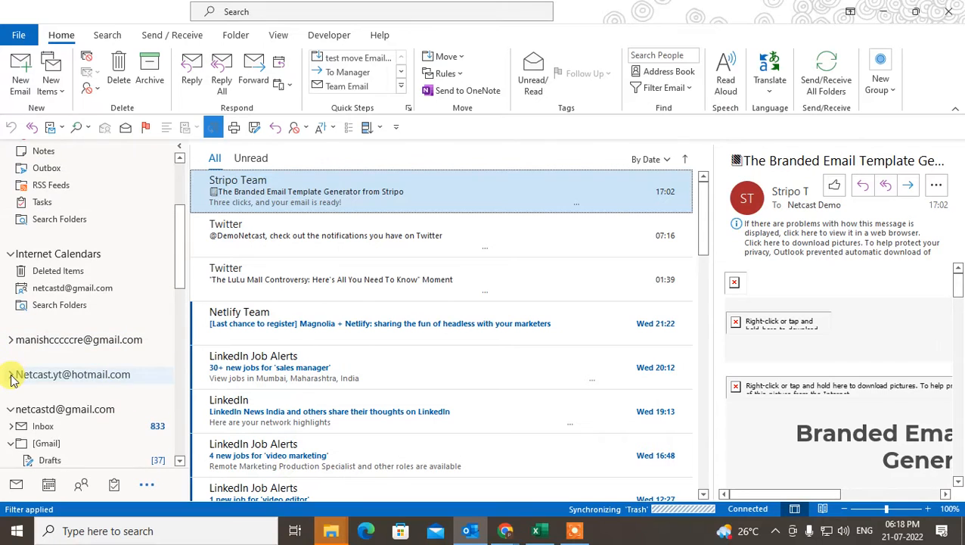
pyautogui.click(11, 373)
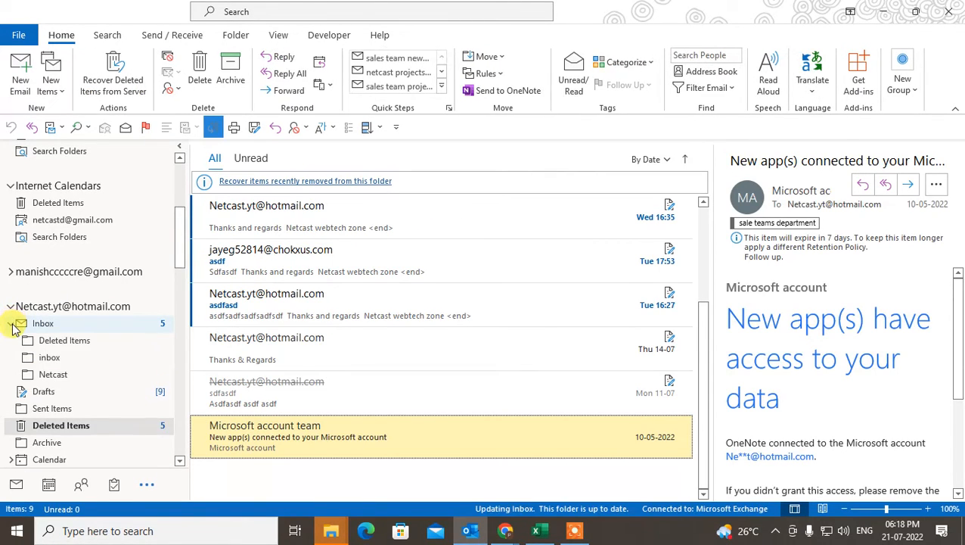
pyautogui.click(11, 306)
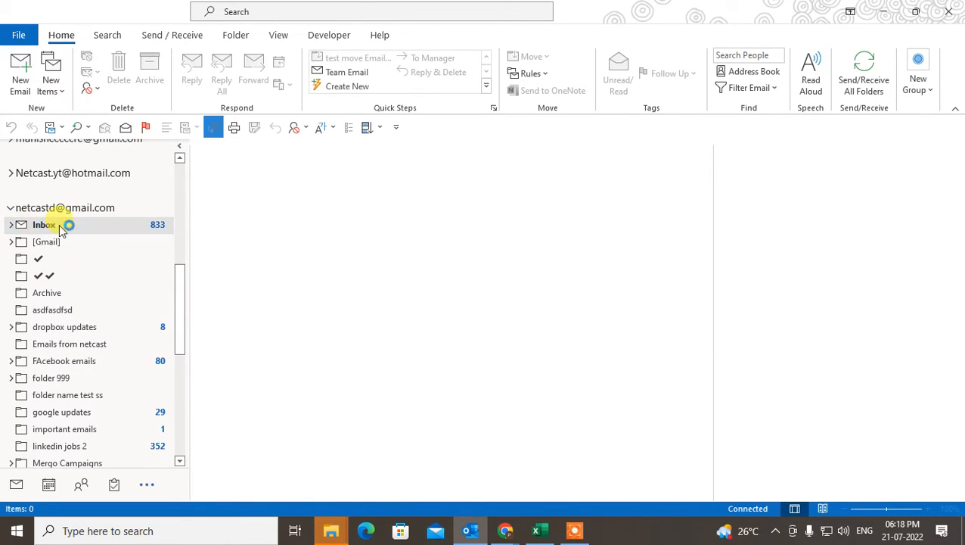
# Open the IMAP Folders dialog from the Gmail Inbox's context menu
pyautogui.rightClick(43, 225)
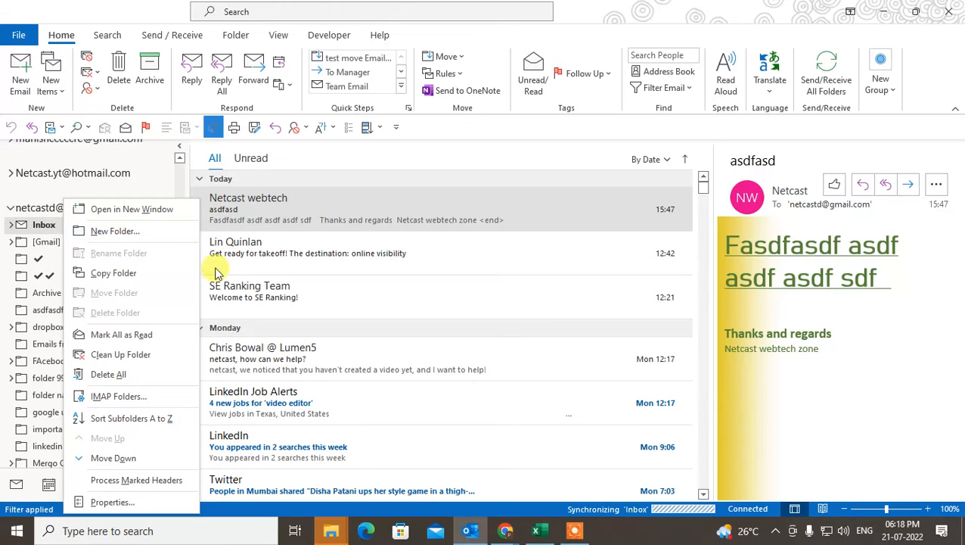
pyautogui.moveTo(118, 395)
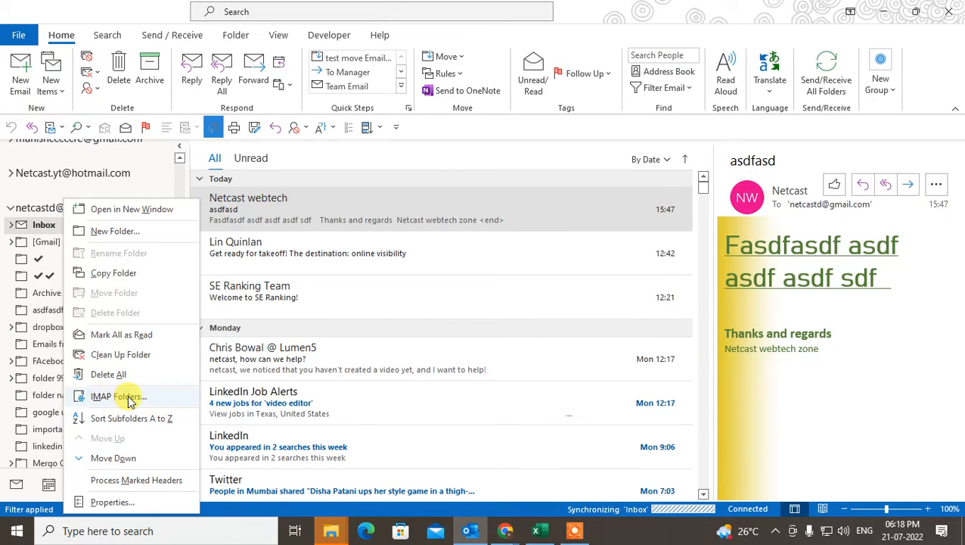
pyautogui.click(118, 395)
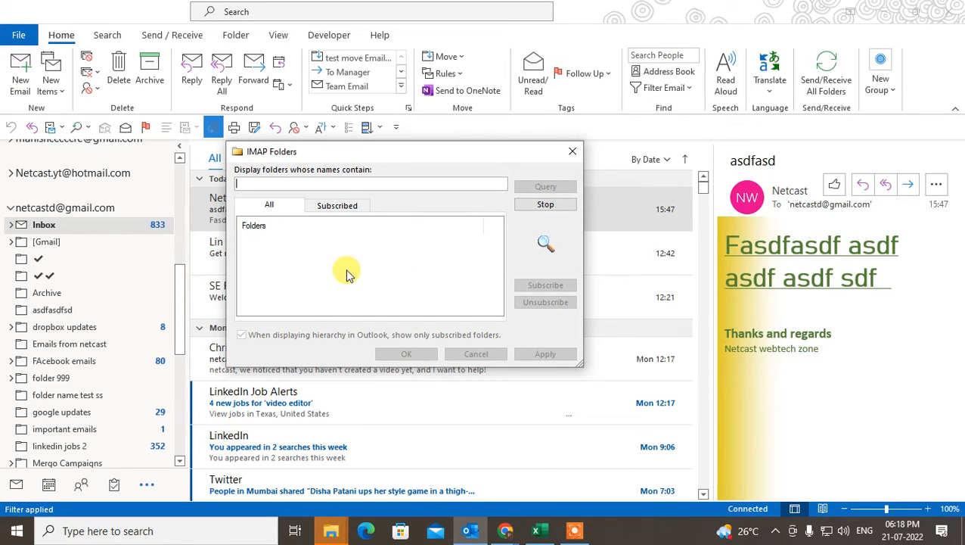
pyautogui.click(545, 186)
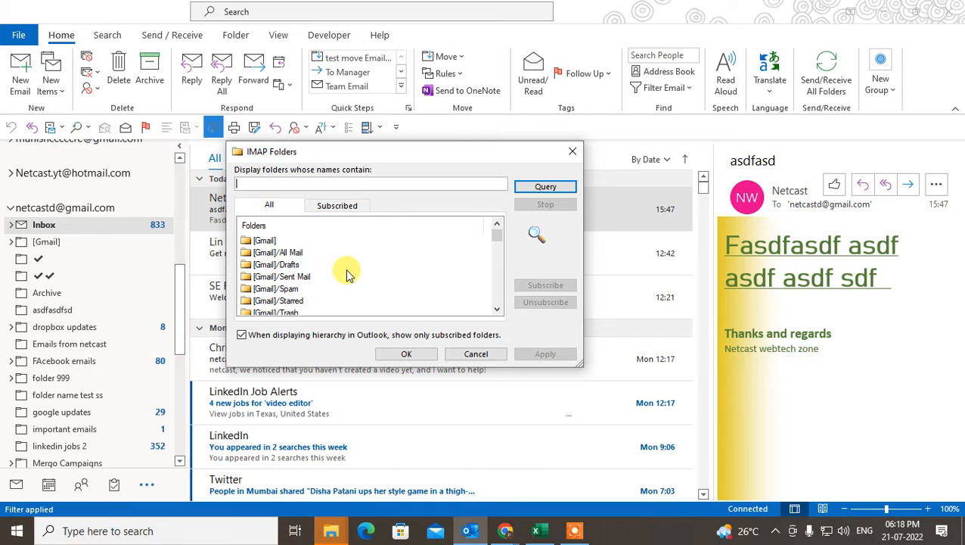
pyautogui.click(276, 239)
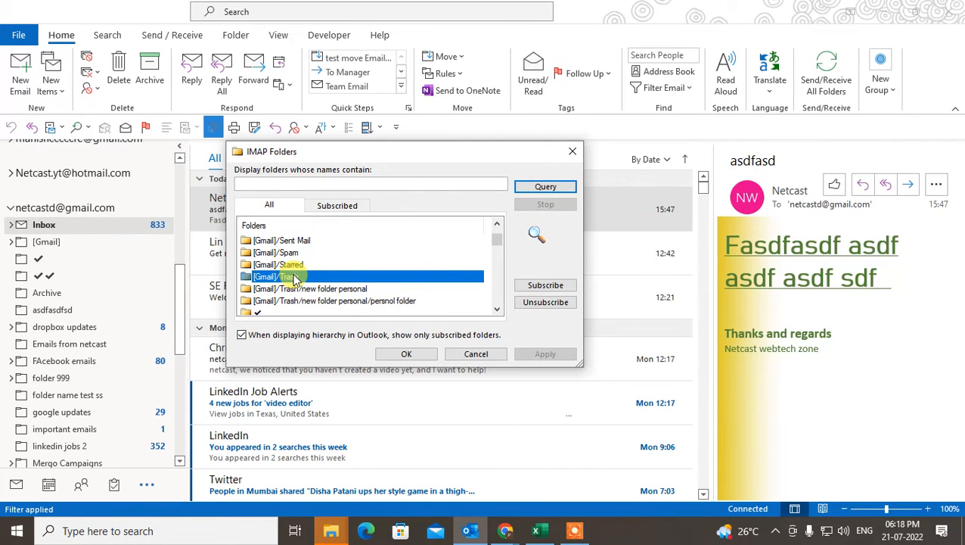
pyautogui.moveTo(545, 285)
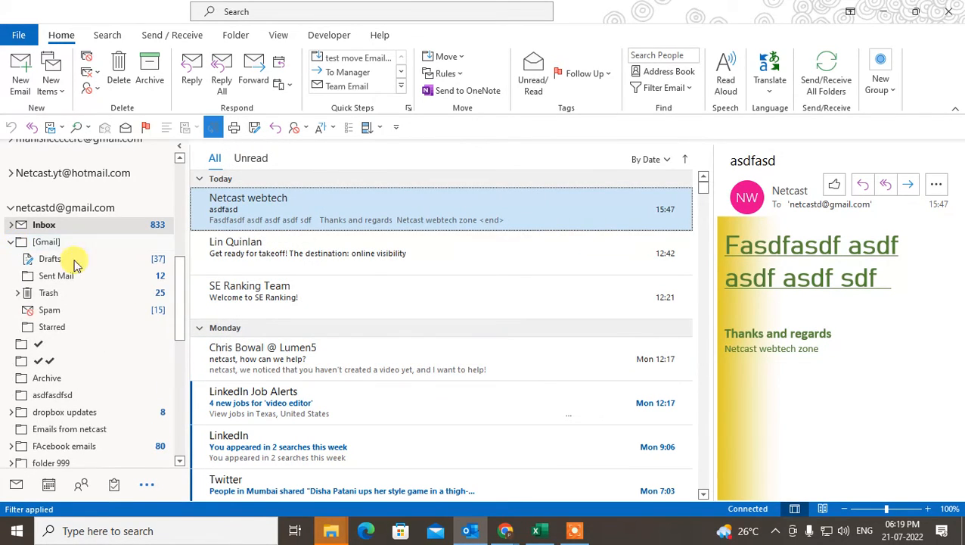
pyautogui.click(48, 292)
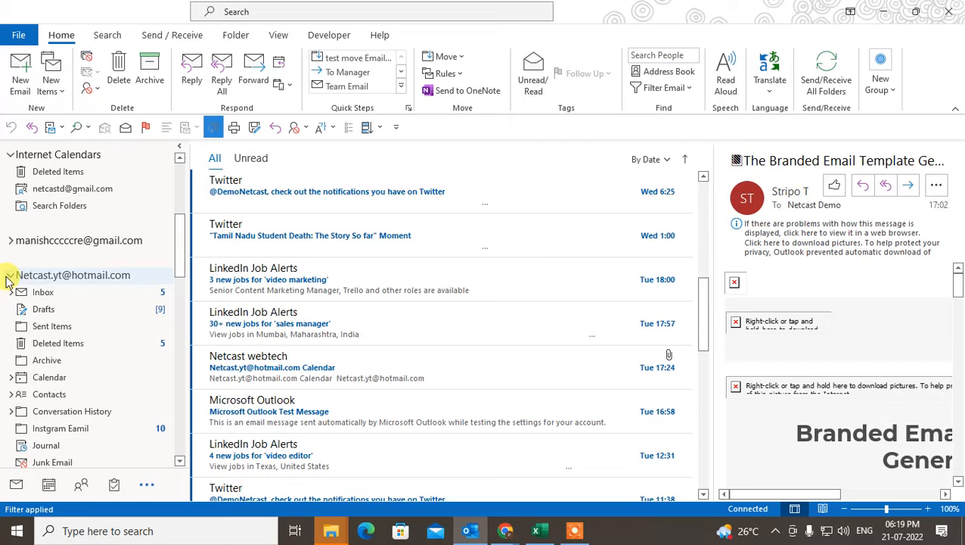
# Open the Hotmail Inbox and dismiss its folder context menu
pyautogui.click(44, 291)
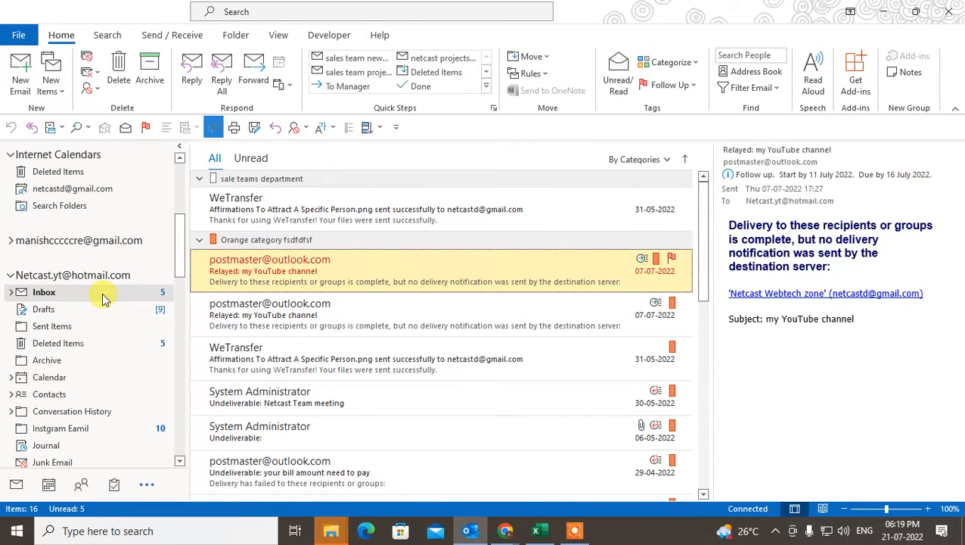
pyautogui.rightClick(44, 291)
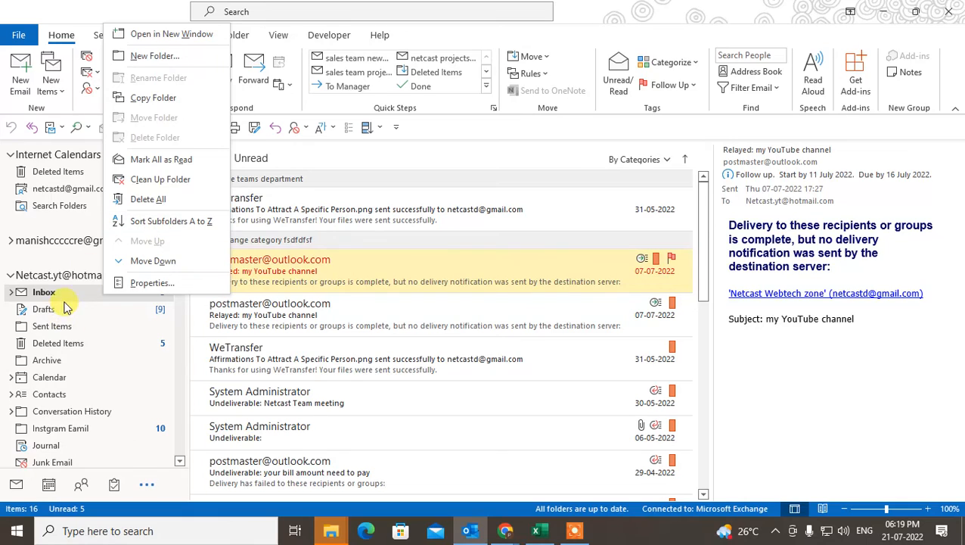
pyautogui.click(44, 292)
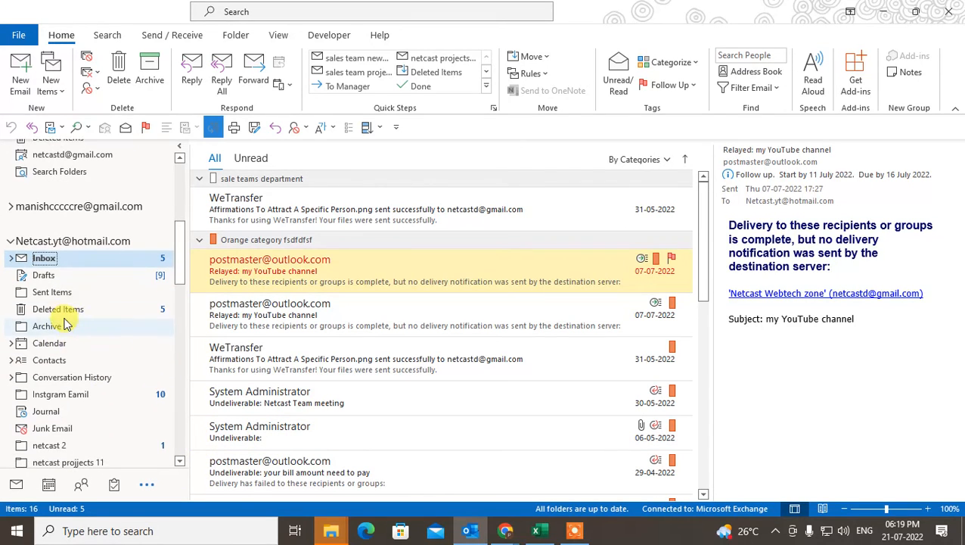
pyautogui.click(61, 309)
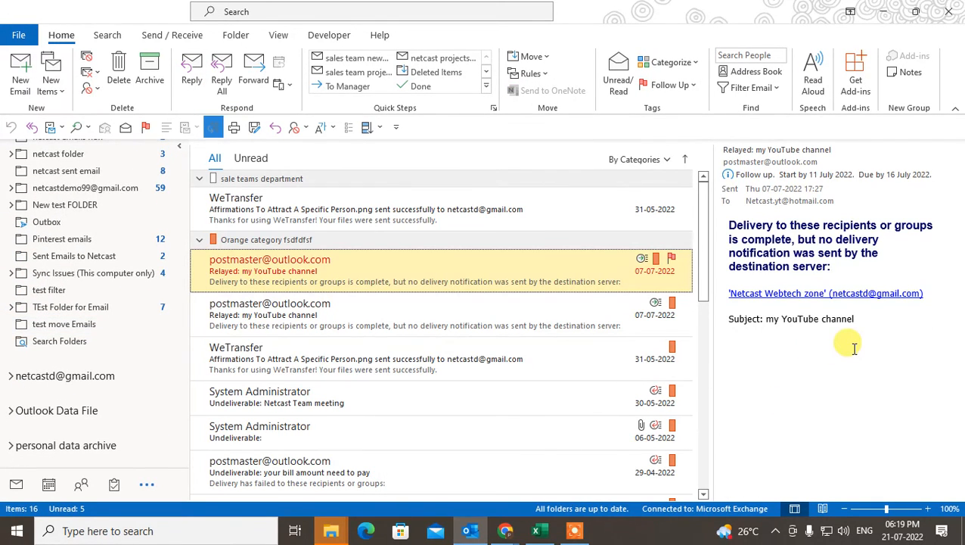
pyautogui.moveTo(816, 369)
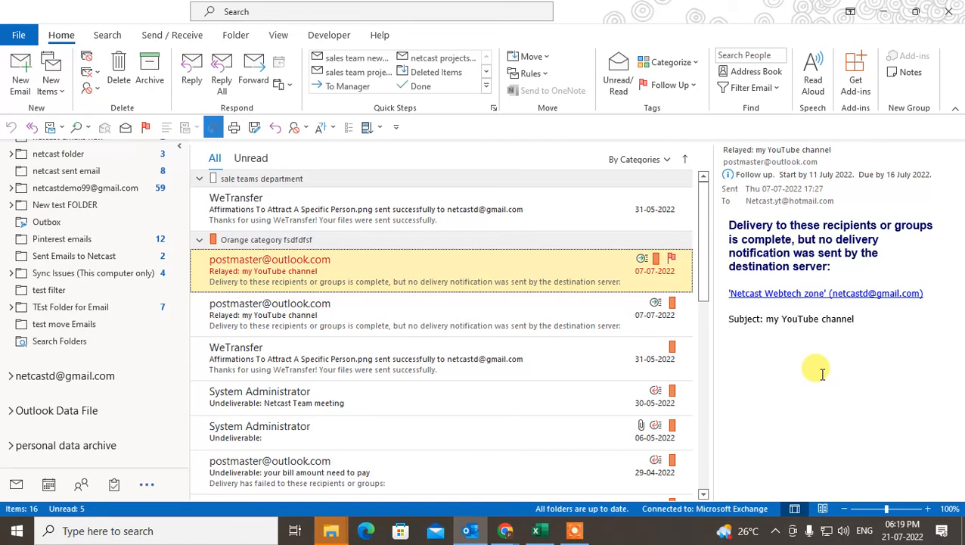